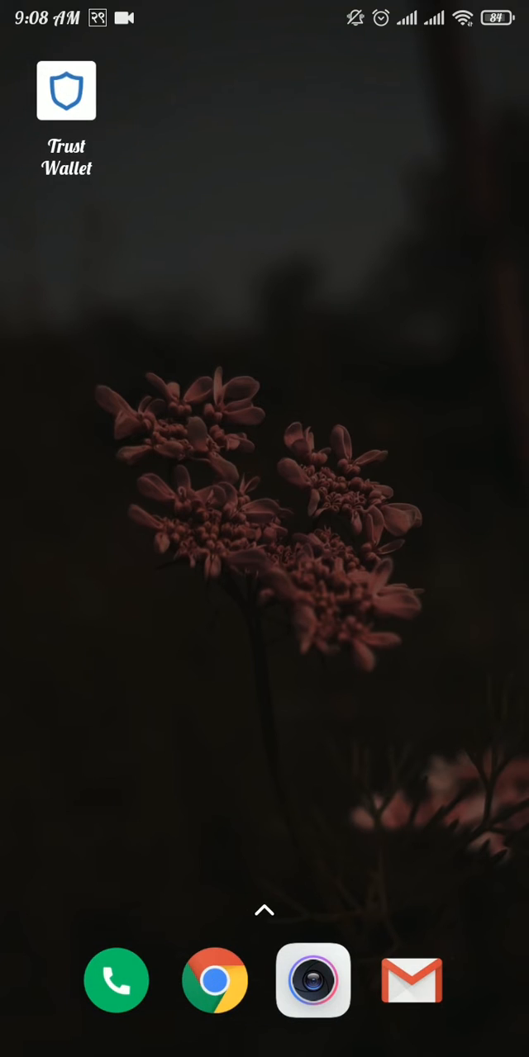
Step: Launch Trust Wallet from the home screen to show Main Wallet 1 with $0.00 balance
{"action": "left_click", "coordinate": [66, 91]}
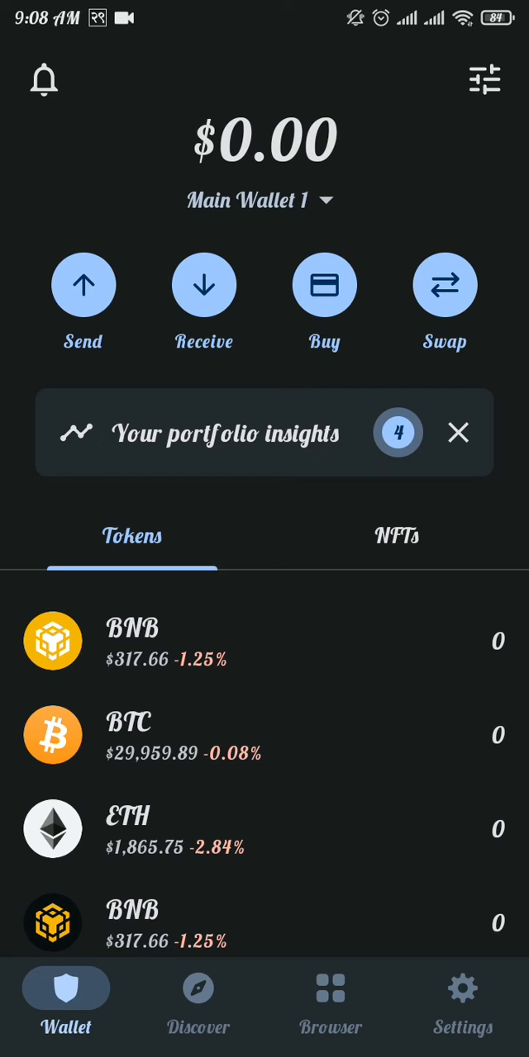
Step: Reach the Main Wallet 1 details page listing its Google Drive and Manual backups
{"action": "left_click", "coordinate": [462, 999]}
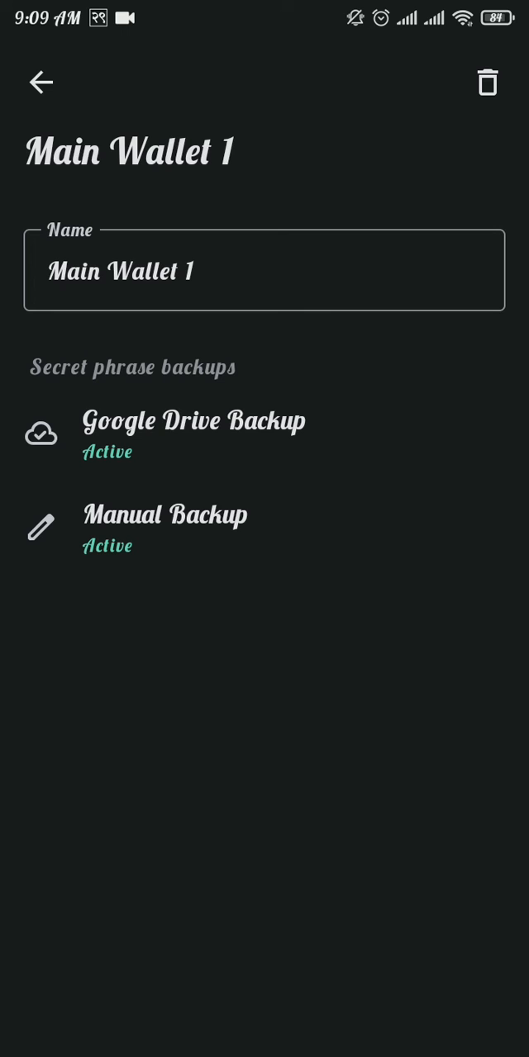
{"action": "left_click", "coordinate": [486, 83]}
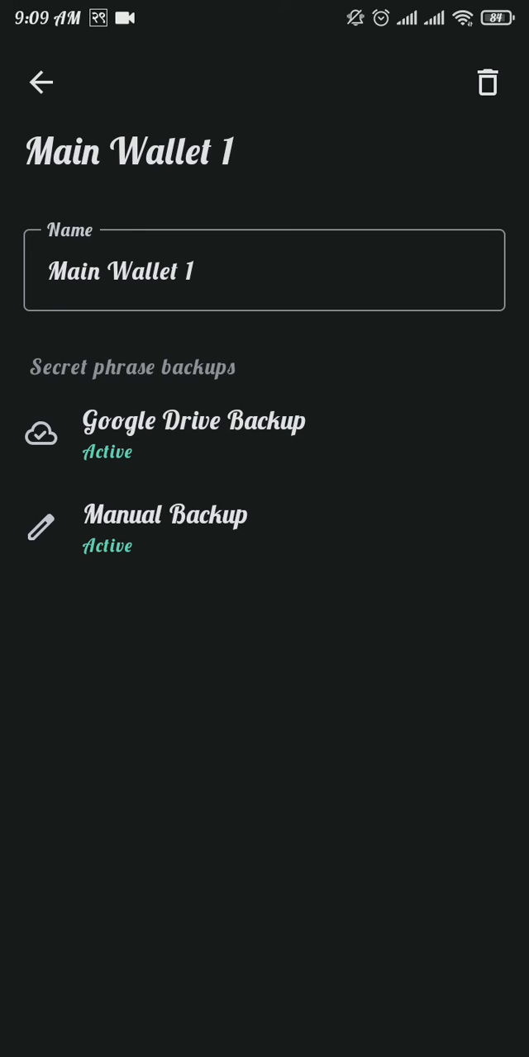
Step: Delete Main Wallet 1 via the trash icon, confirm with Delete, and return to the home screen
{"action": "left_click", "coordinate": [487, 82]}
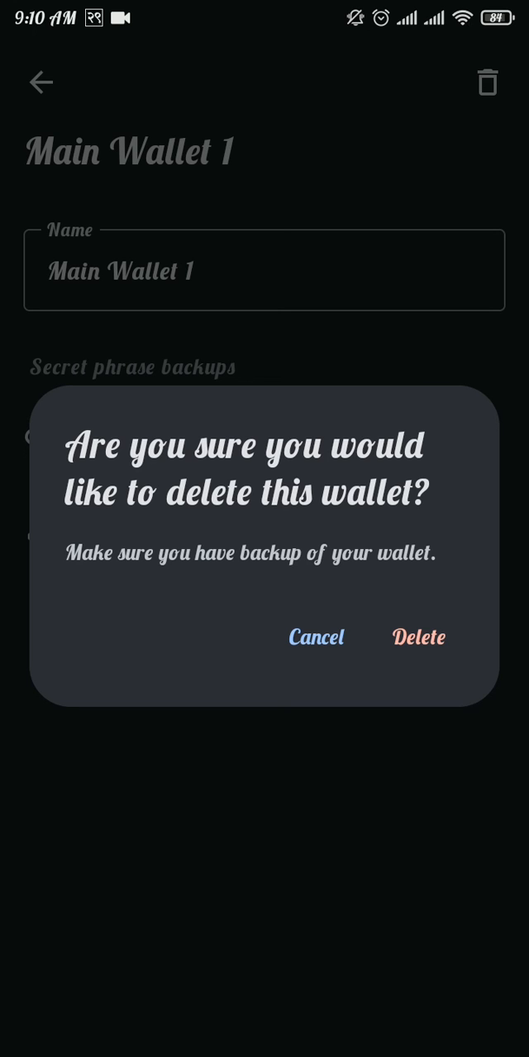
{"action": "left_click", "coordinate": [418, 637]}
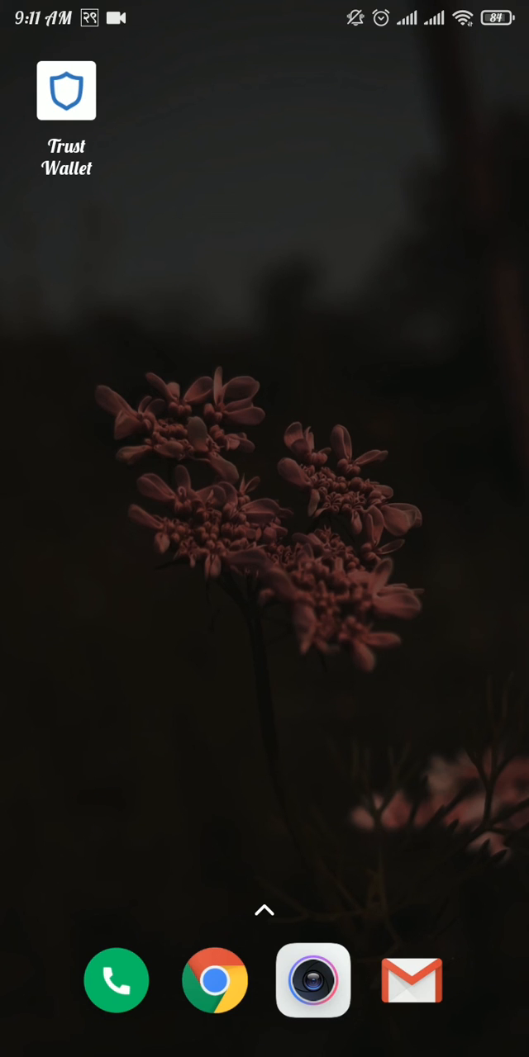
{"action": "scroll", "scroll_direction": "up", "scroll_amount": 3}
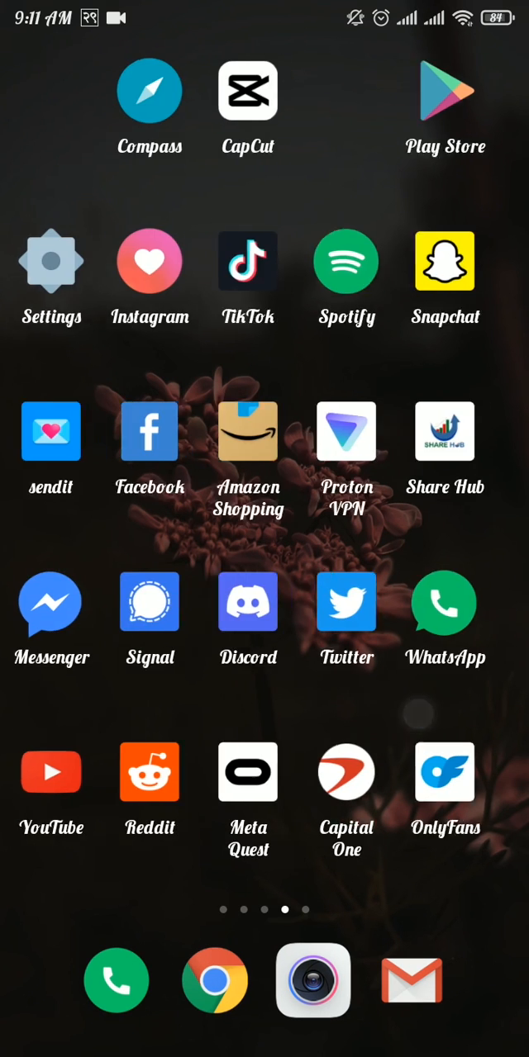